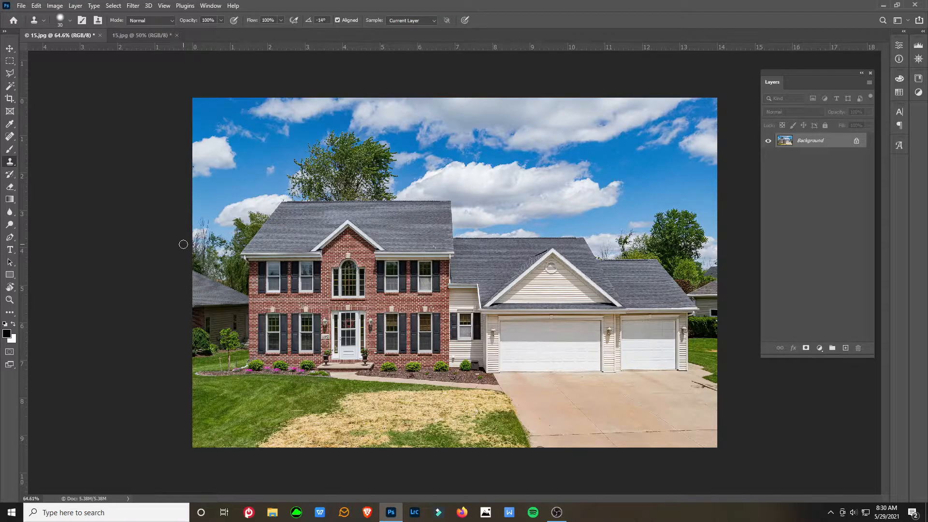
{"action": "mouse_move", "coordinate": [49, 229]}
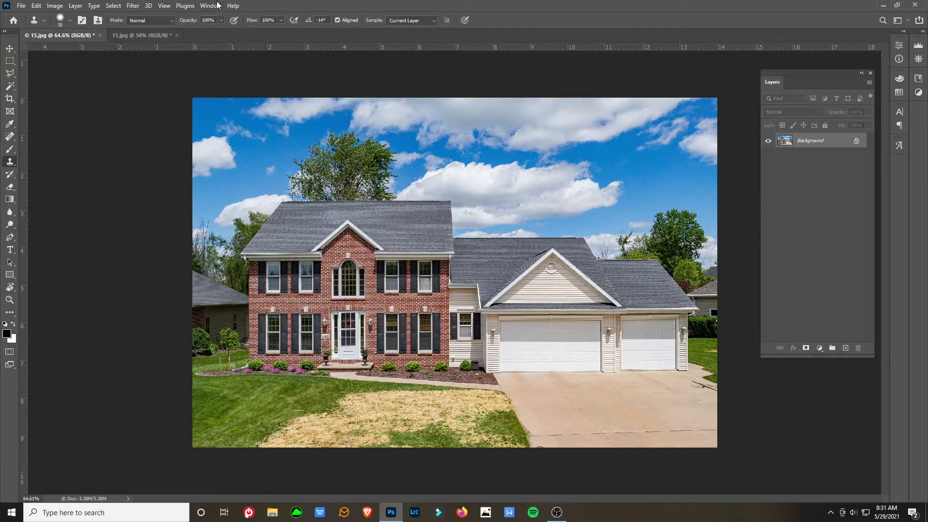
Compare the green lawn photo and the brick house photo by flipping between them.
{"action": "left_click", "coordinate": [140, 35]}
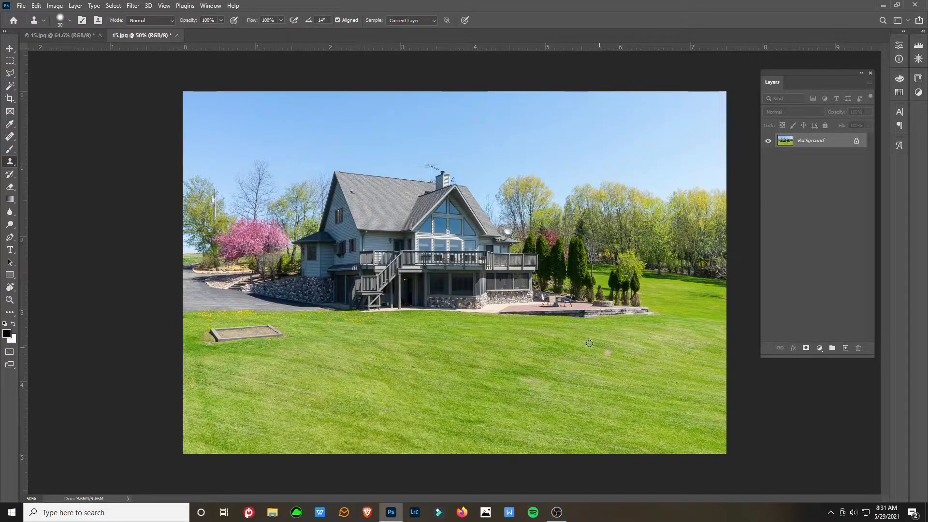
{"action": "mouse_move", "coordinate": [215, 389]}
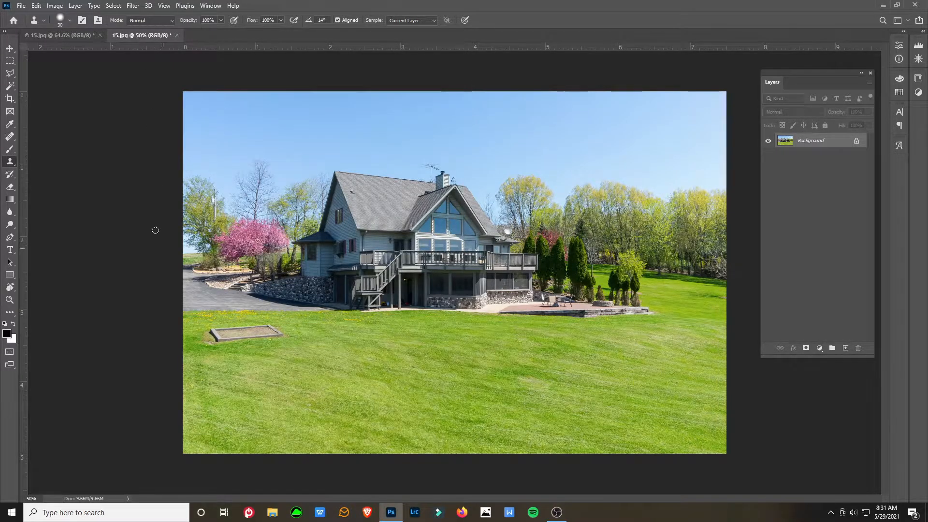
{"action": "left_click", "coordinate": [59, 35]}
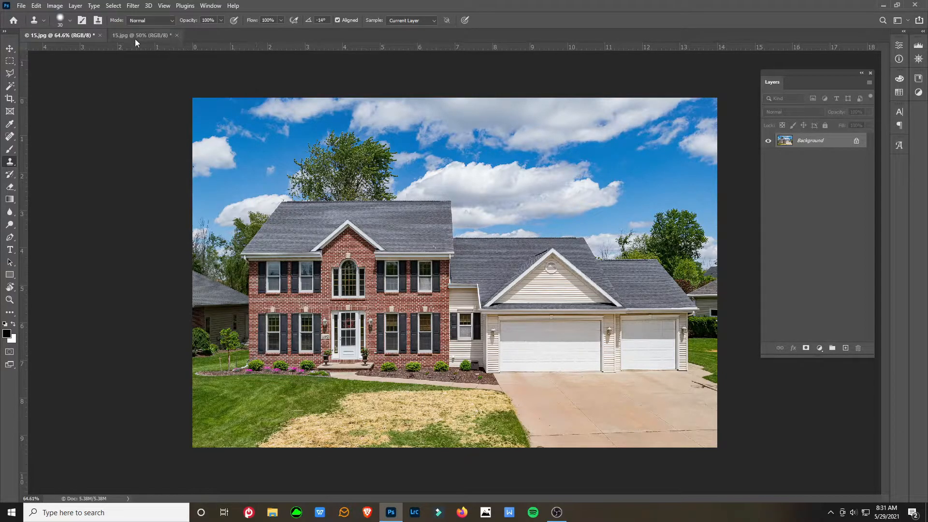
{"action": "left_click", "coordinate": [142, 35]}
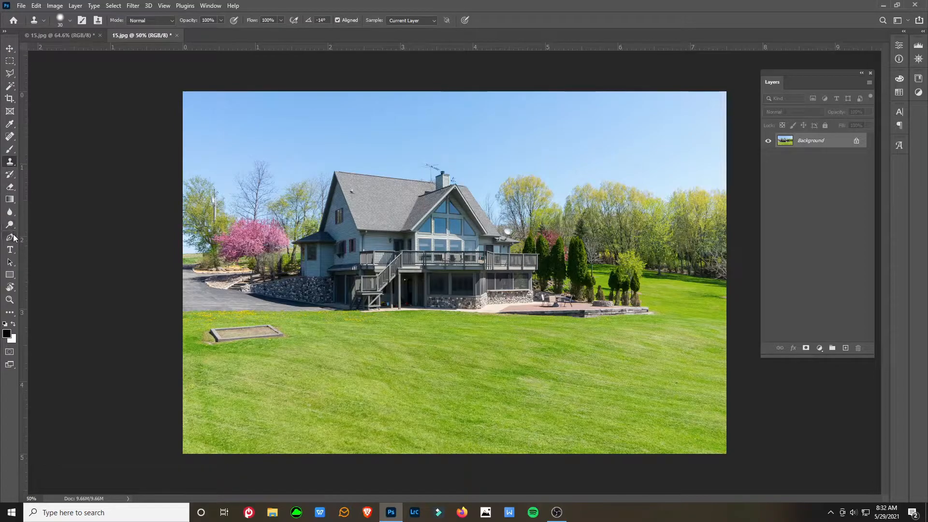
{"action": "left_click", "coordinate": [59, 35]}
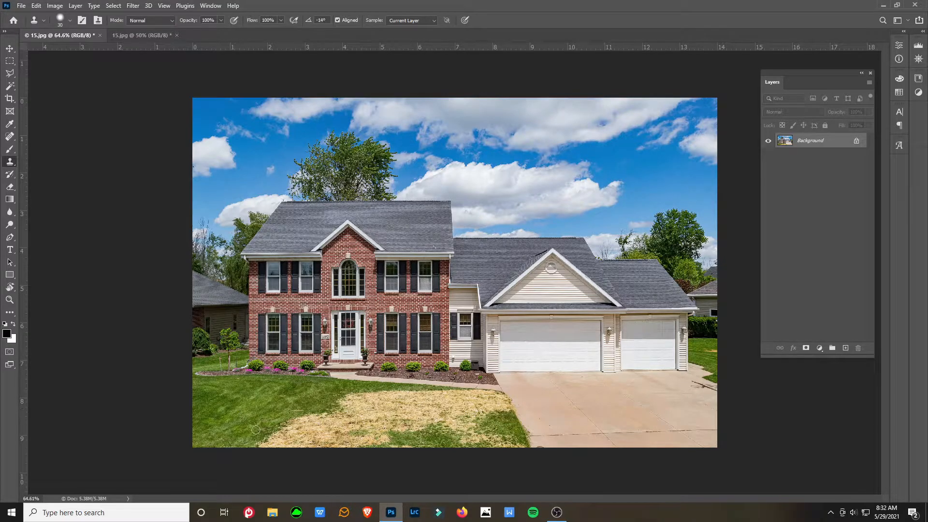
{"action": "left_click", "coordinate": [142, 34]}
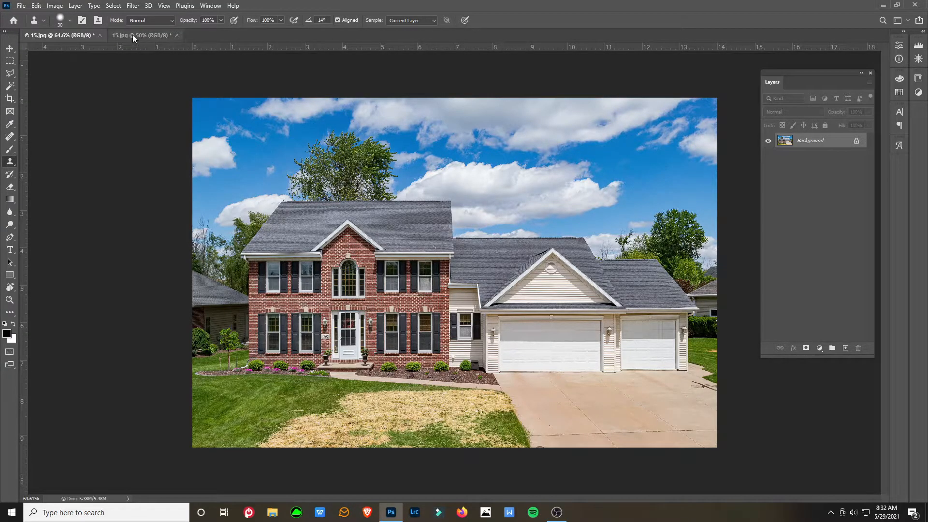
{"action": "left_click", "coordinate": [139, 35]}
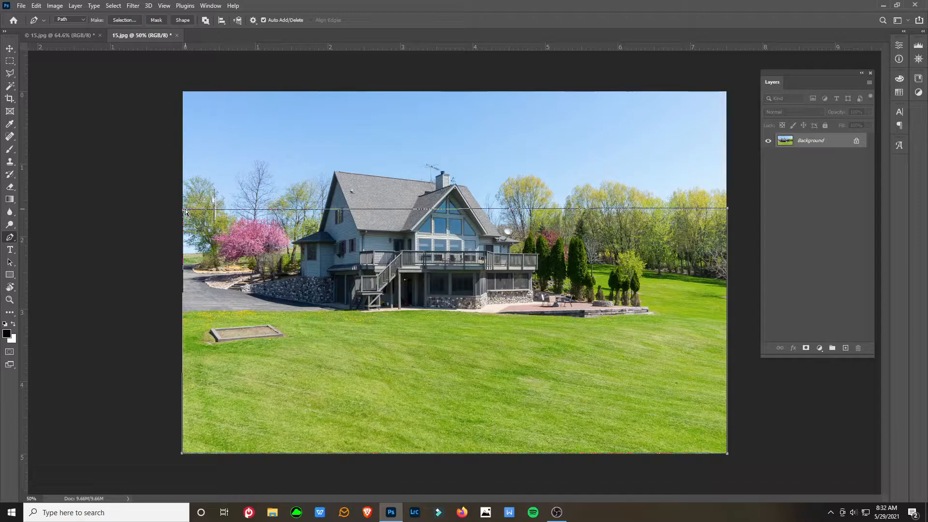
Convert the Pen path around the lower lawn area into a selection and copy it.
{"action": "left_click", "coordinate": [125, 19]}
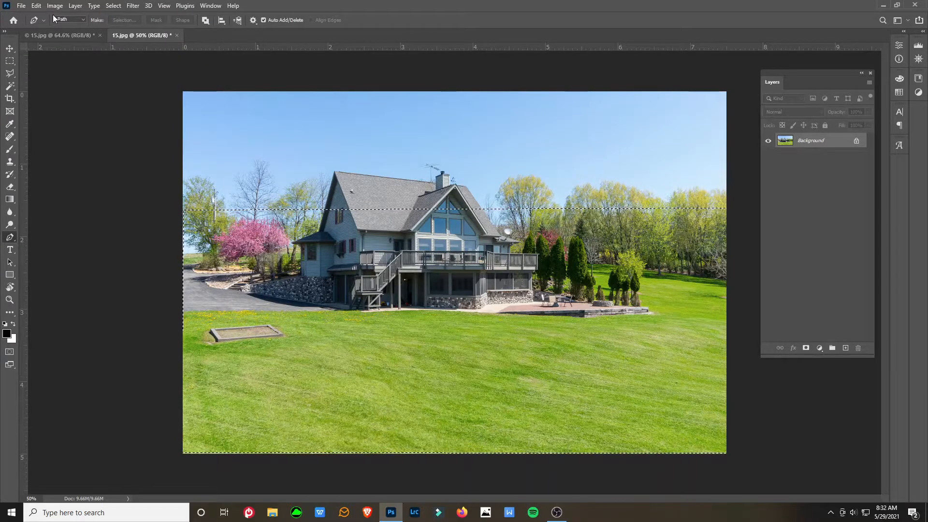
{"action": "left_click", "coordinate": [35, 6]}
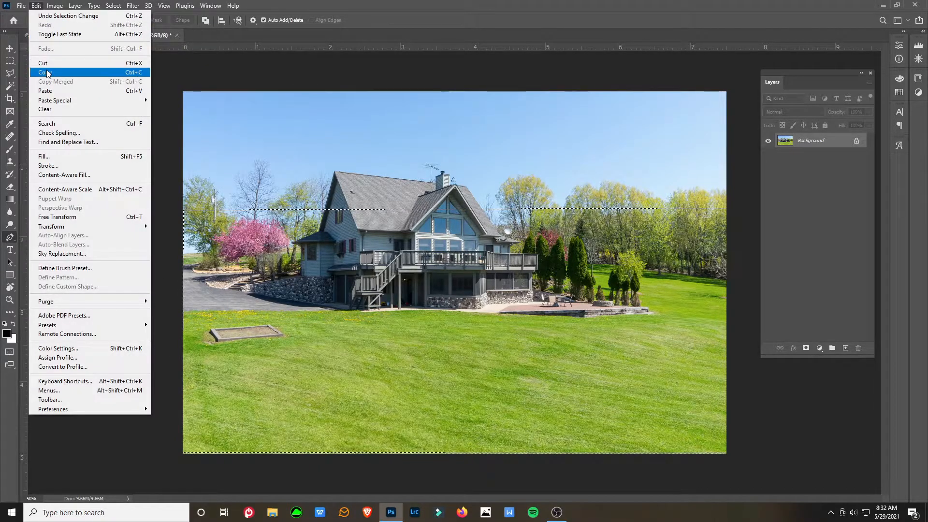
{"action": "left_click", "coordinate": [44, 73]}
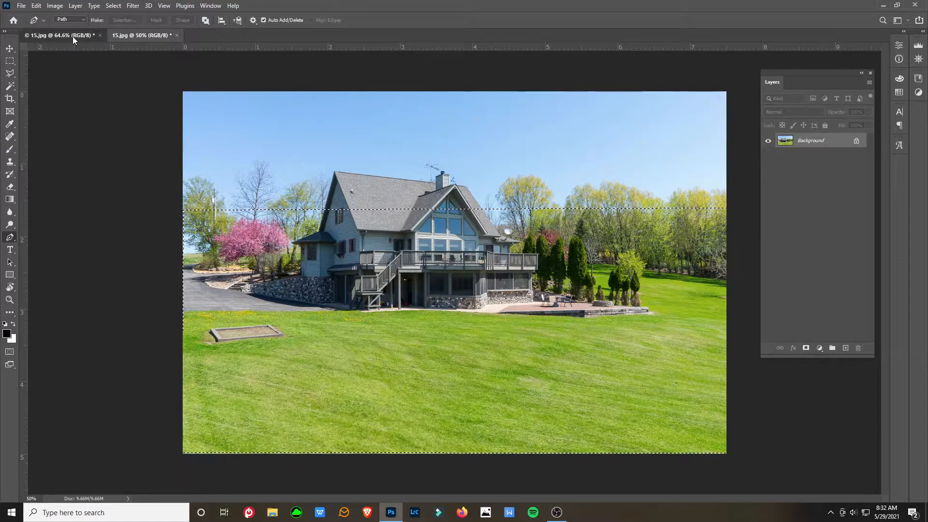
Paste the lawn into the house photo as Layer 1 and set its opacity to about 72%.
{"action": "left_click", "coordinate": [36, 6]}
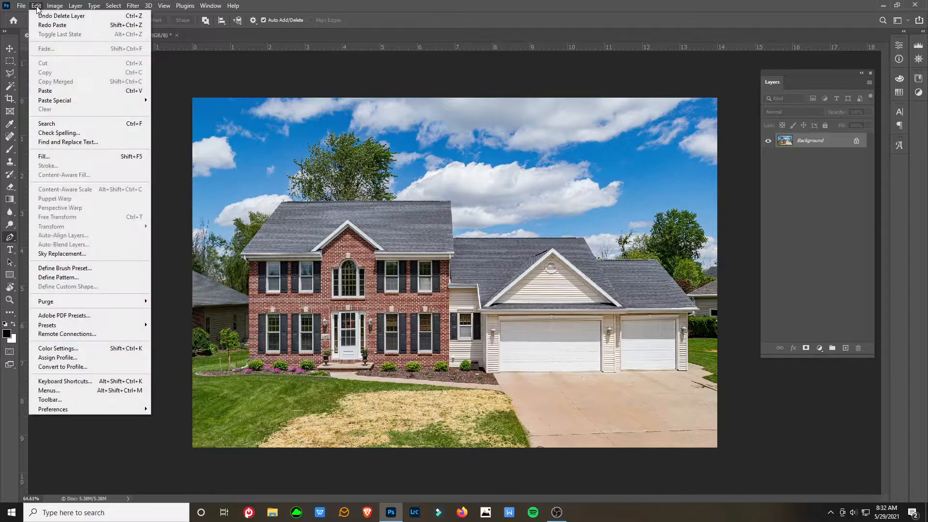
{"action": "mouse_move", "coordinate": [45, 91]}
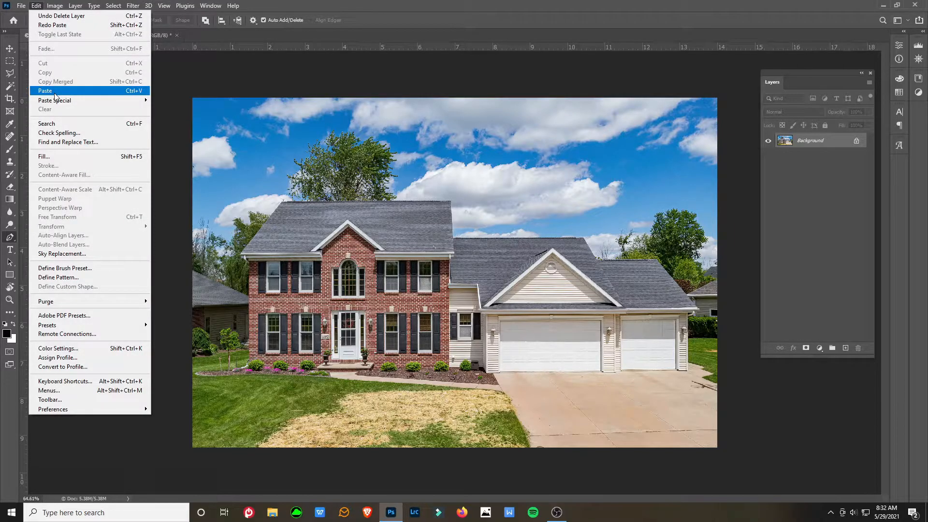
{"action": "left_click", "coordinate": [45, 90]}
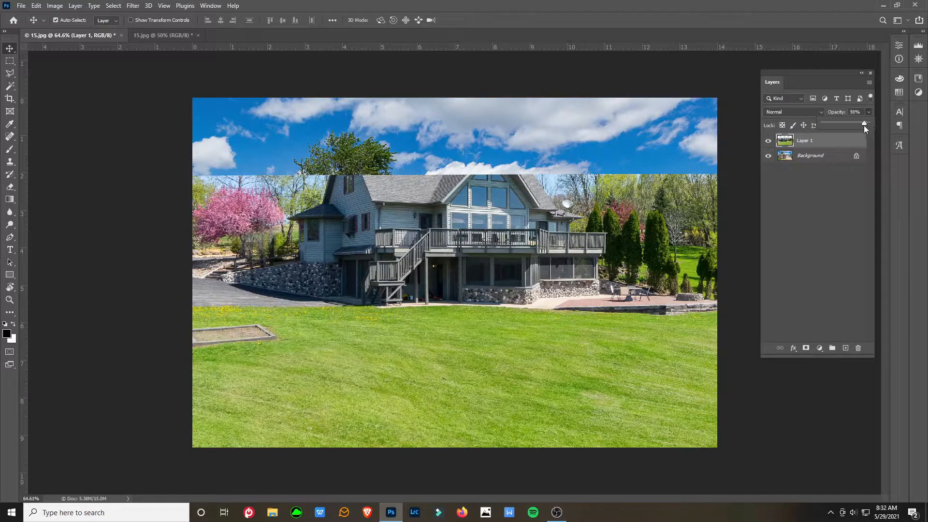
{"action": "left_click_drag", "start_coordinate": [862, 124], "coordinate": [856, 125]}
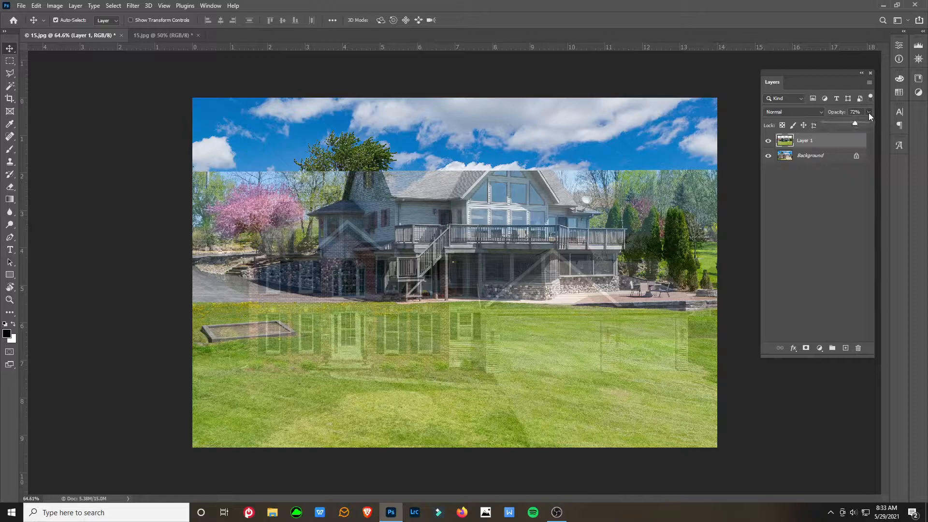
{"action": "left_click_drag", "start_coordinate": [855, 122], "coordinate": [868, 123]}
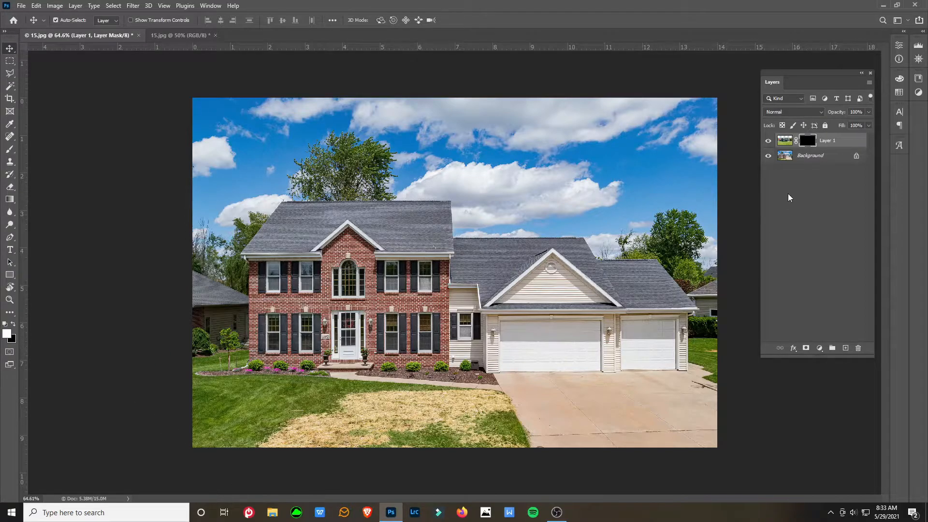
{"action": "mouse_move", "coordinate": [267, 389]}
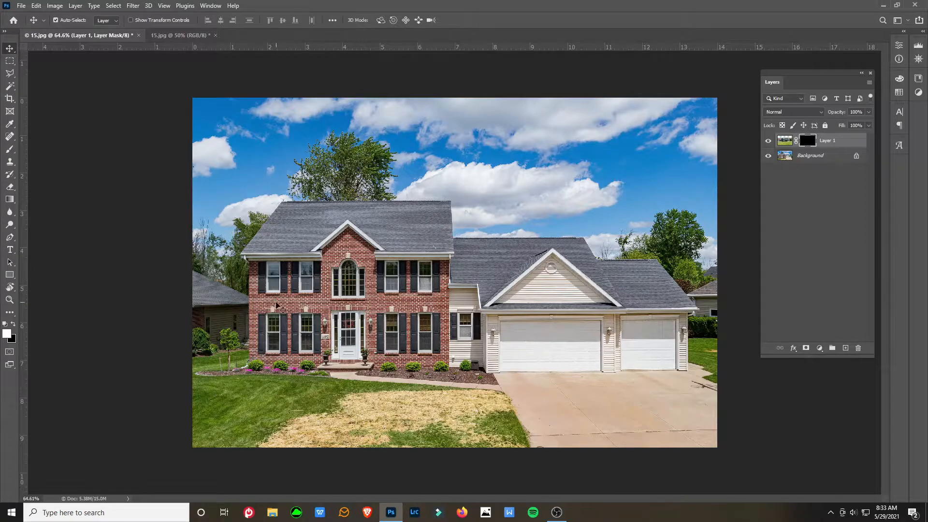
{"action": "mouse_move", "coordinate": [173, 436]}
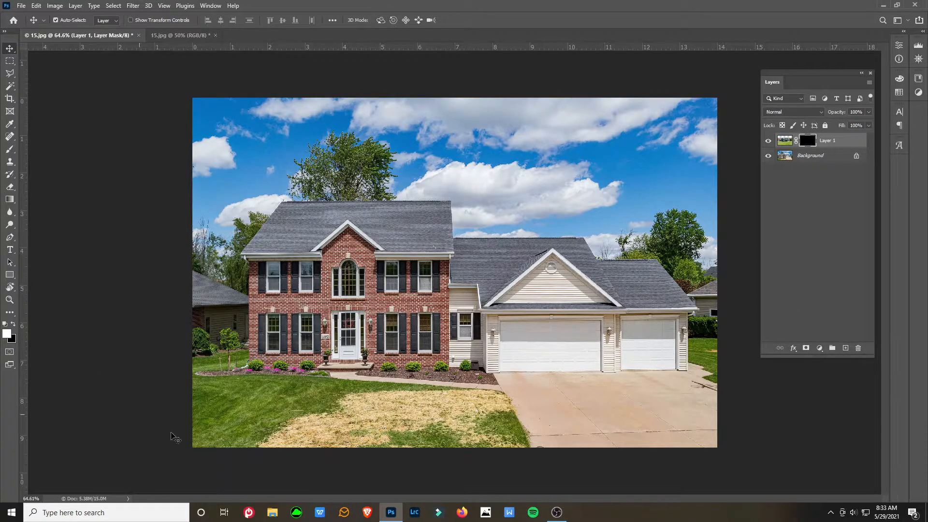
{"action": "mouse_move", "coordinate": [766, 216]}
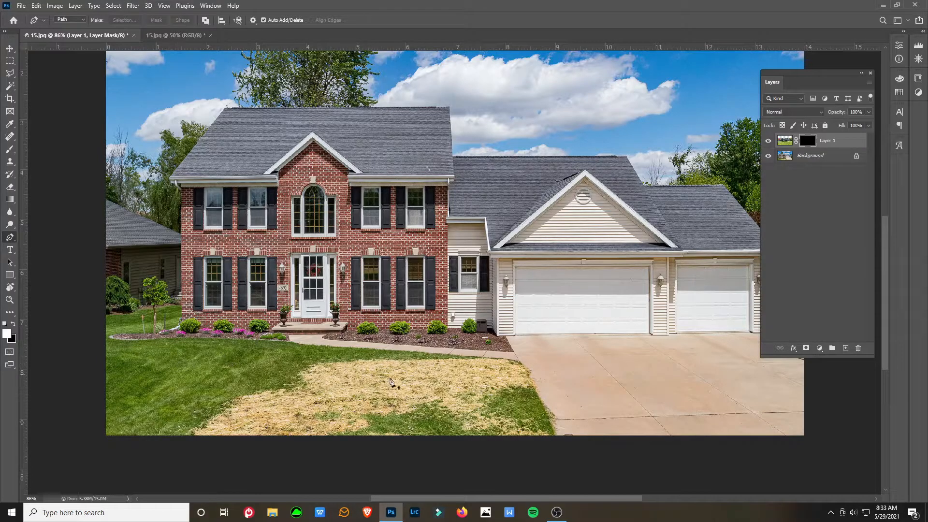
{"action": "mouse_move", "coordinate": [108, 349]}
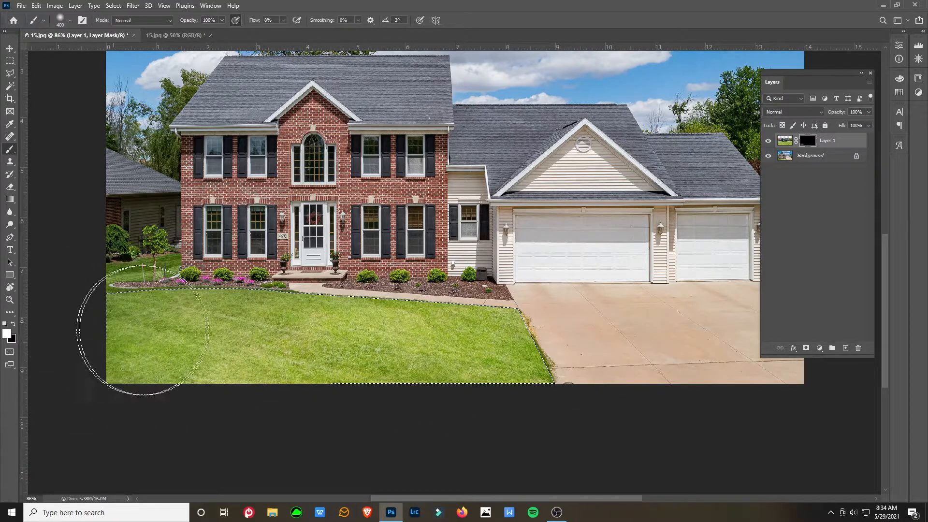
{"action": "mouse_move", "coordinate": [299, 367]}
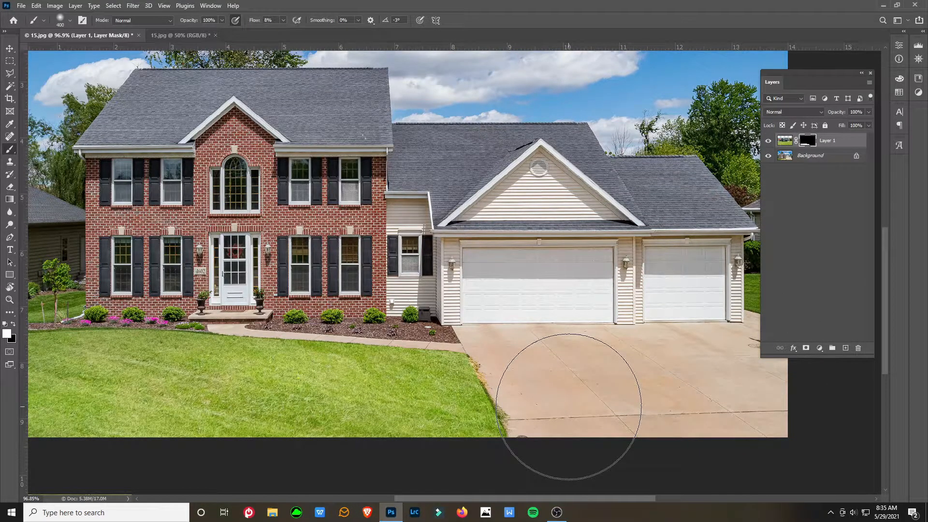
{"action": "mouse_move", "coordinate": [471, 382]}
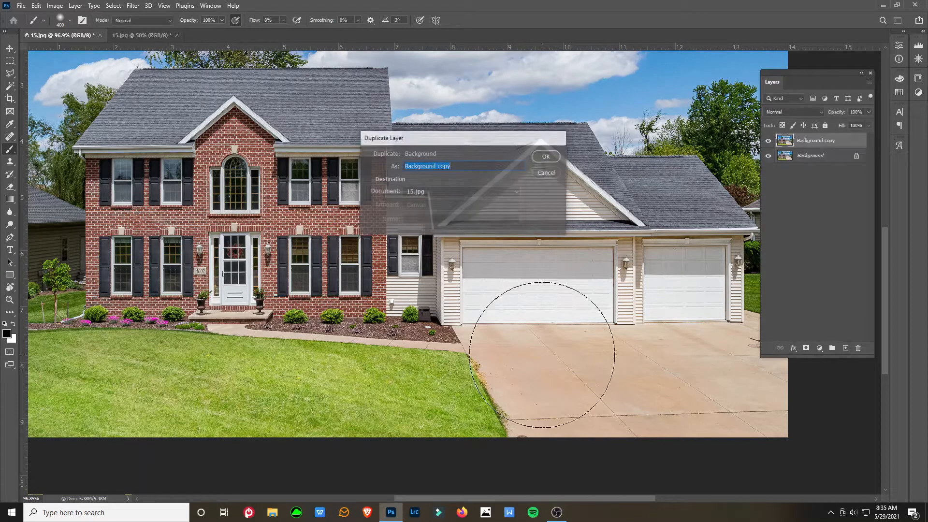
Confirm creating the Background copy layer above the original.
{"action": "left_click", "coordinate": [545, 156]}
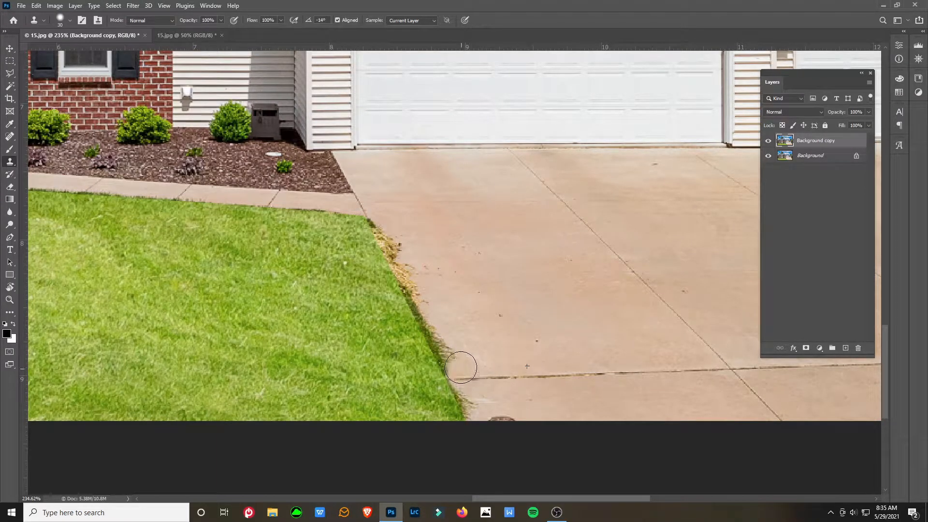
Clone-stamp clean grass over the brown fringe and specks along the driveway edge.
{"action": "left_click_drag", "start_coordinate": [460, 368], "coordinate": [395, 226]}
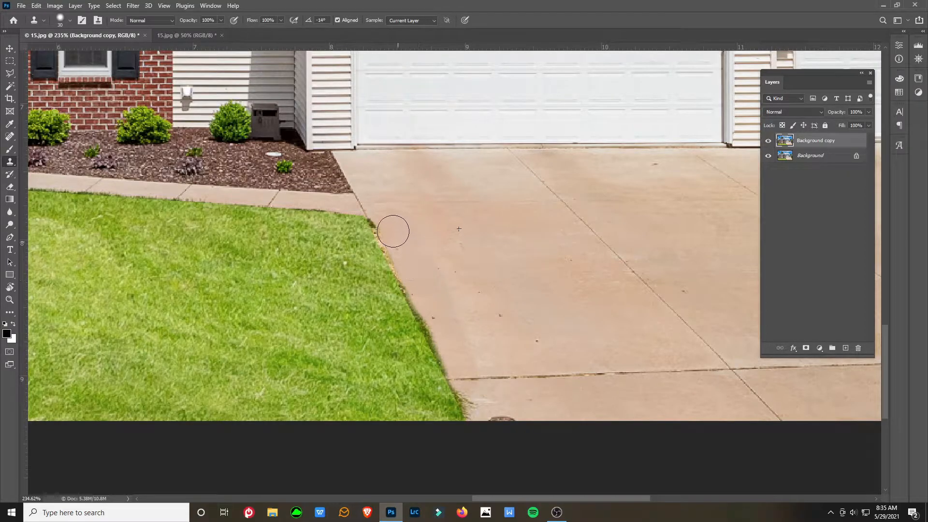
{"action": "left_click_drag", "start_coordinate": [392, 231], "coordinate": [442, 333]}
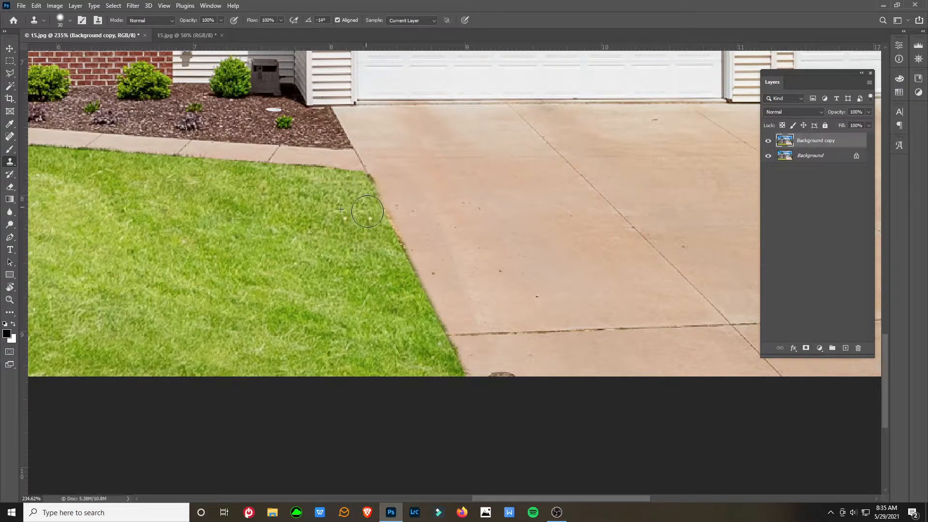
{"action": "left_click_drag", "start_coordinate": [367, 212], "coordinate": [391, 262]}
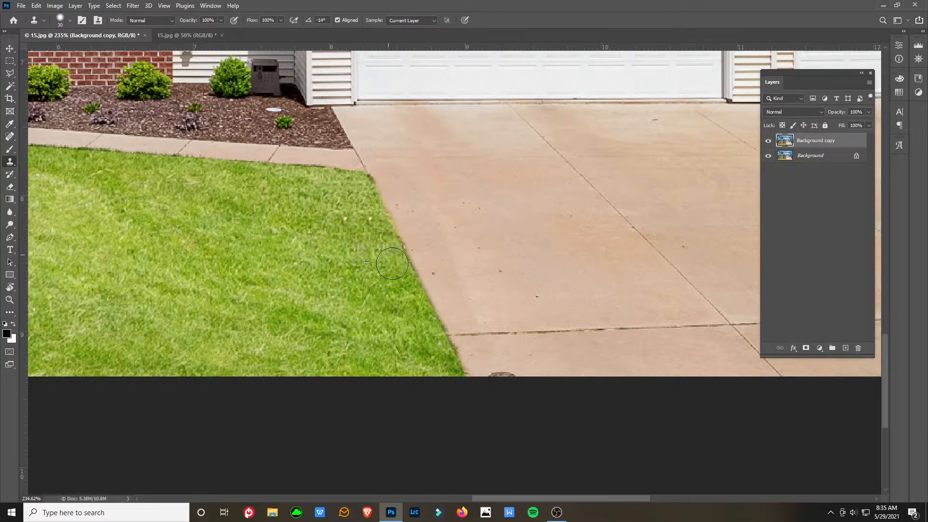
{"action": "left_click_drag", "start_coordinate": [391, 263], "coordinate": [425, 350]}
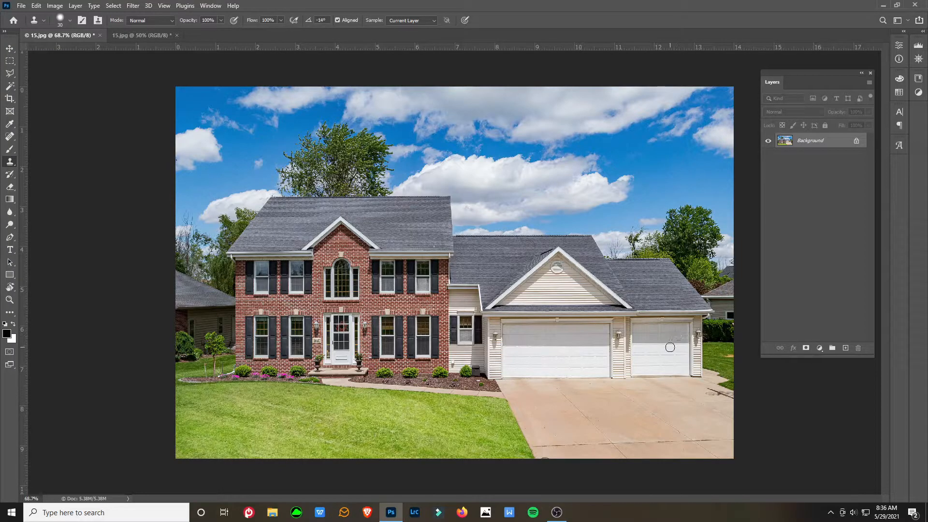
{"action": "mouse_move", "coordinate": [176, 371]}
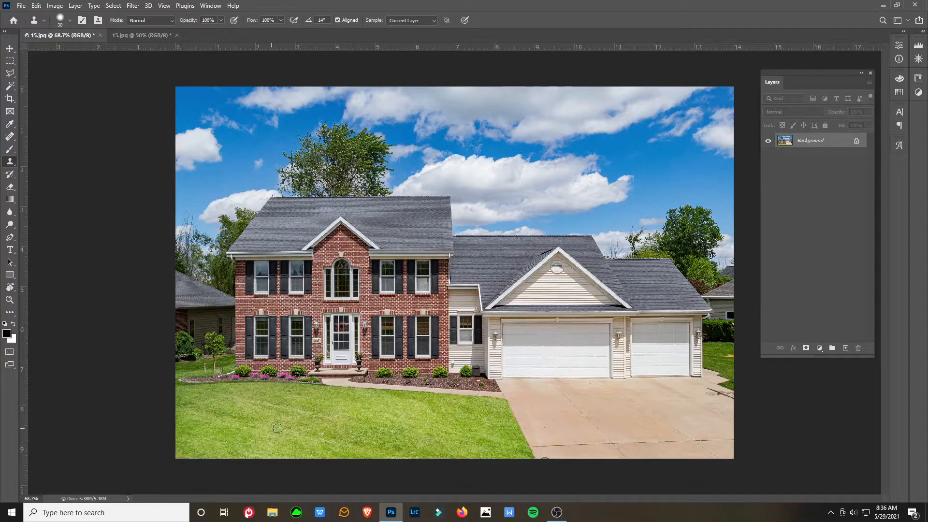
{"action": "mouse_move", "coordinate": [132, 437]}
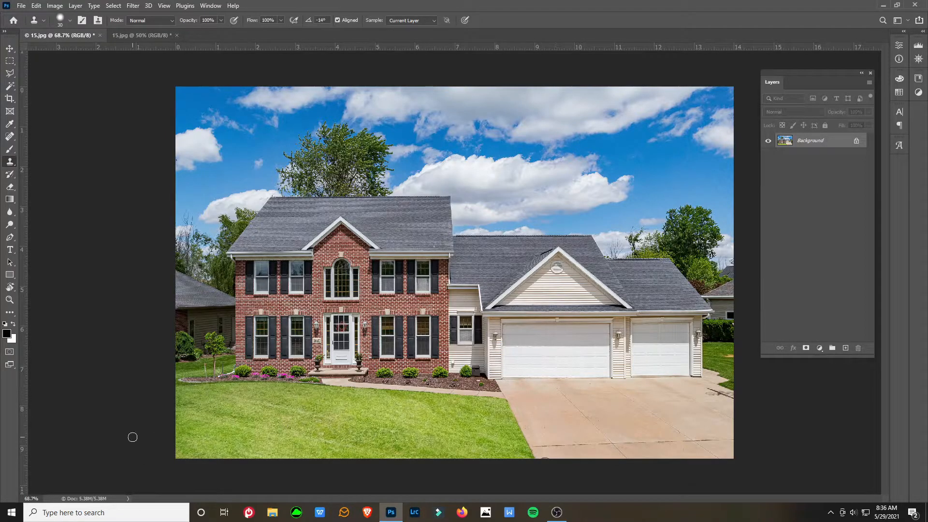
View the source green lawn photo, then return to the finished house photo.
{"action": "left_click", "coordinate": [142, 35]}
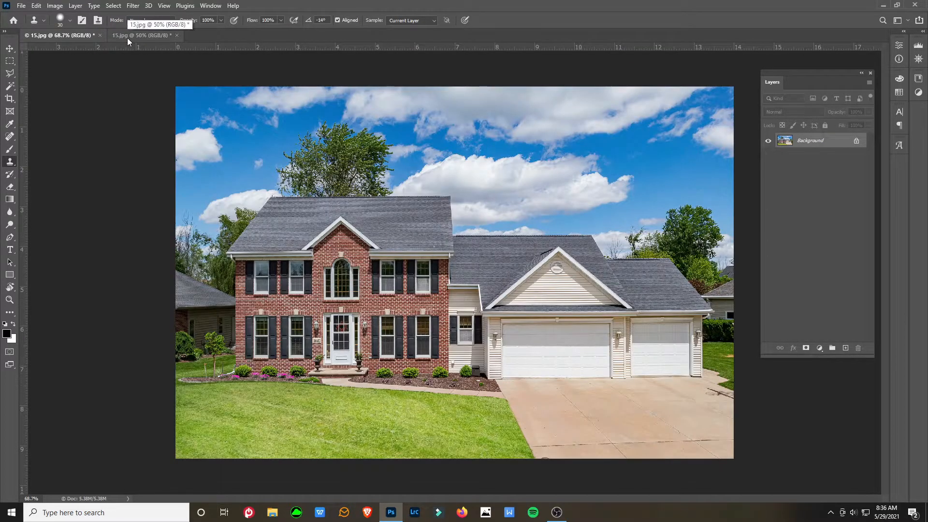
{"action": "left_click", "coordinate": [142, 35]}
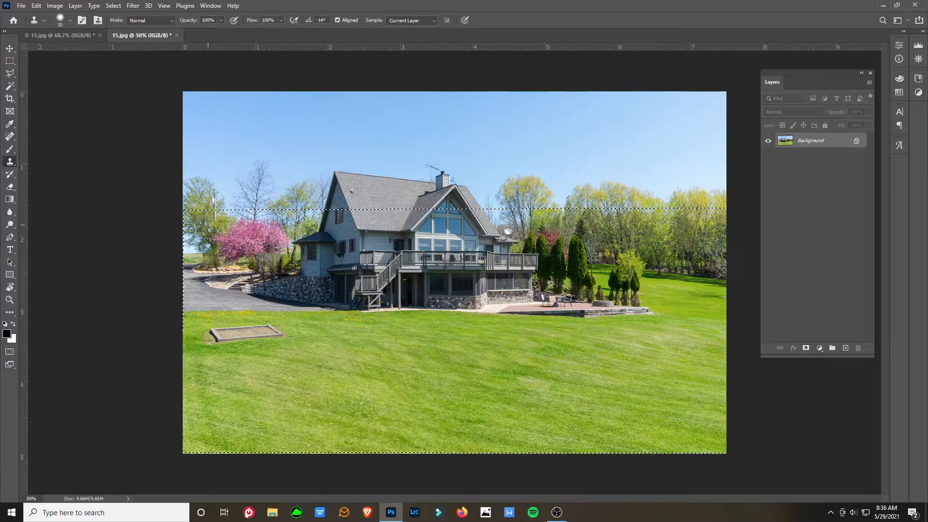
{"action": "left_click", "coordinate": [56, 35]}
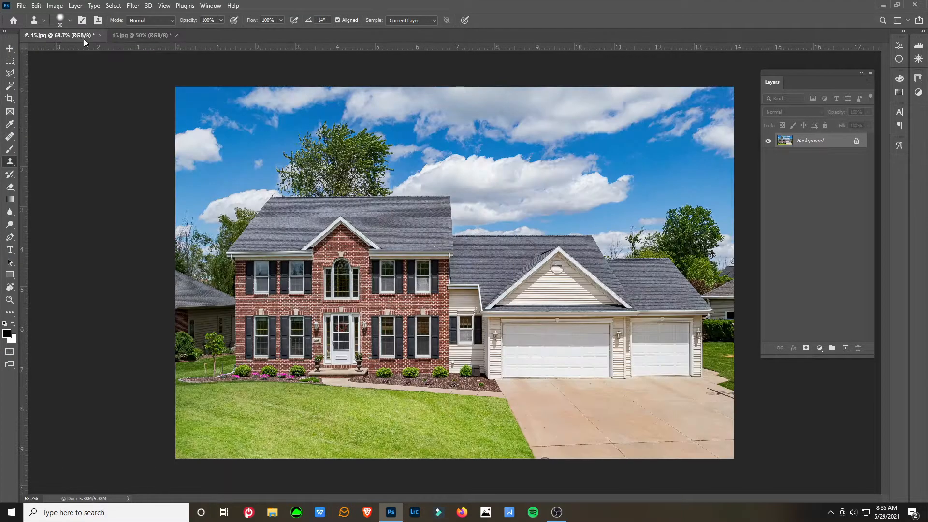